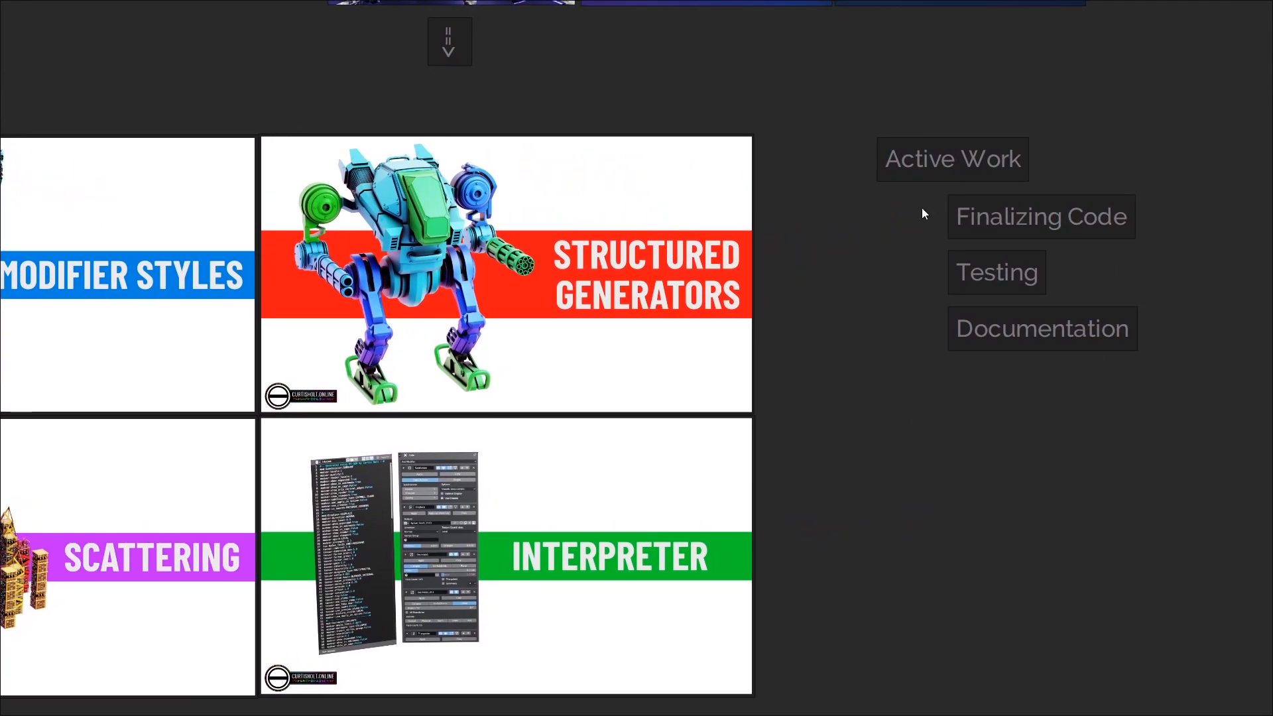
{"action": "mouse_move", "coordinate": [809, 430]}
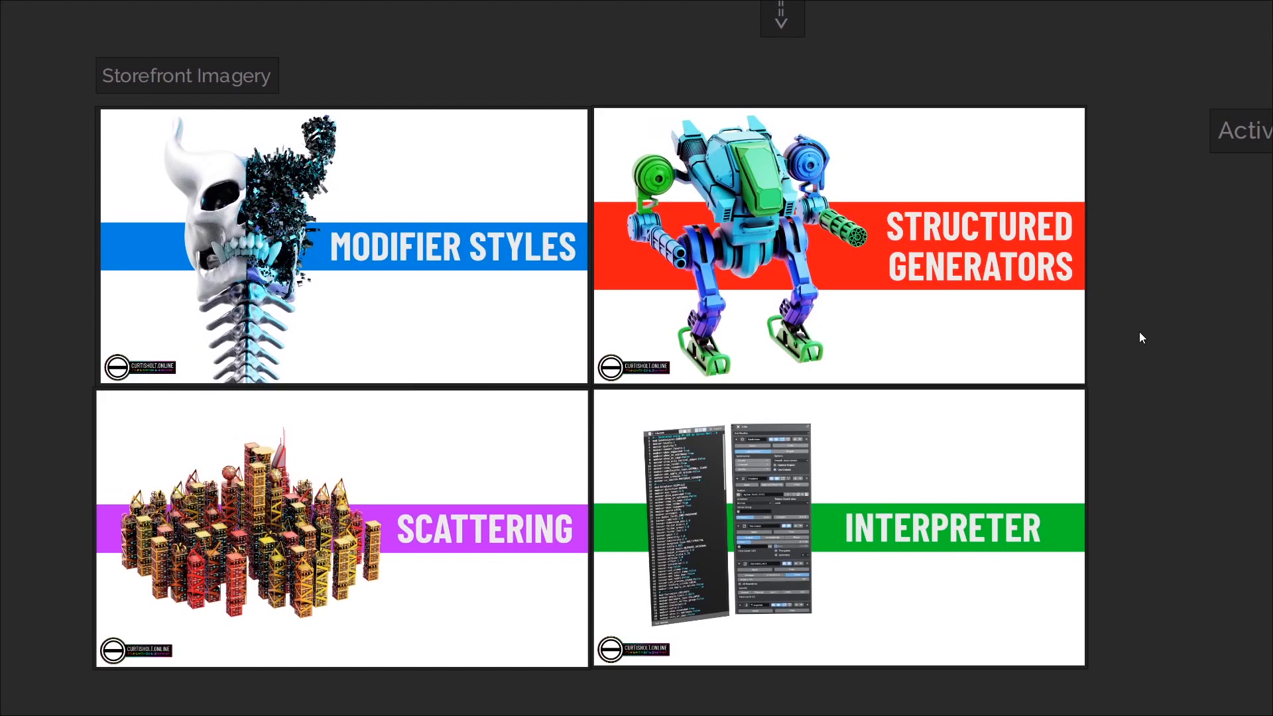
{"action": "mouse_move", "coordinate": [365, 201]}
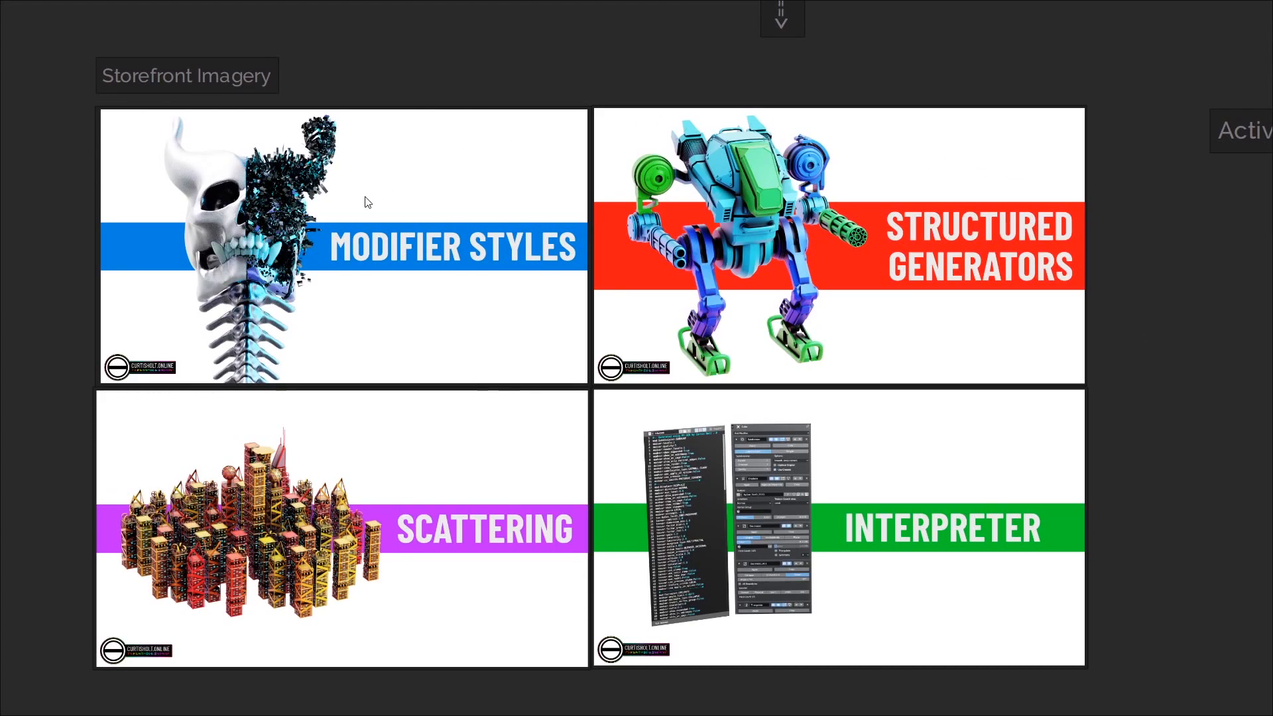
{"action": "mouse_move", "coordinate": [891, 522]}
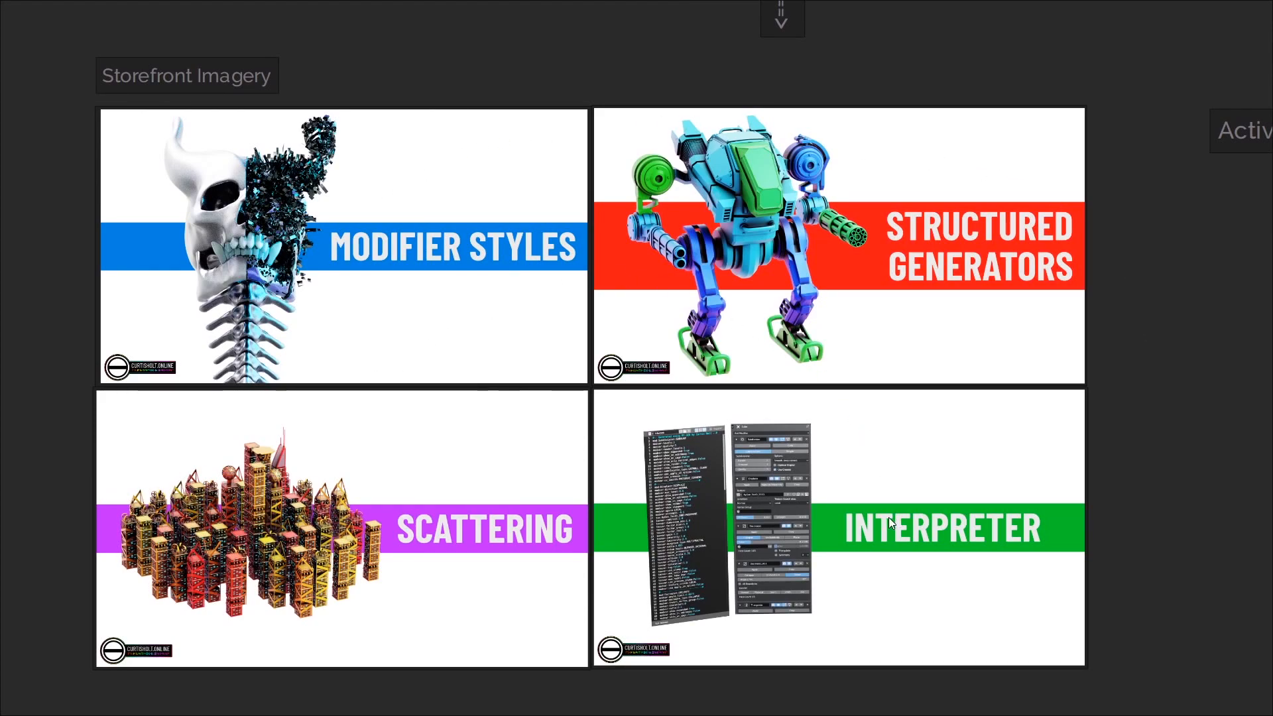
{"action": "mouse_move", "coordinate": [235, 177]}
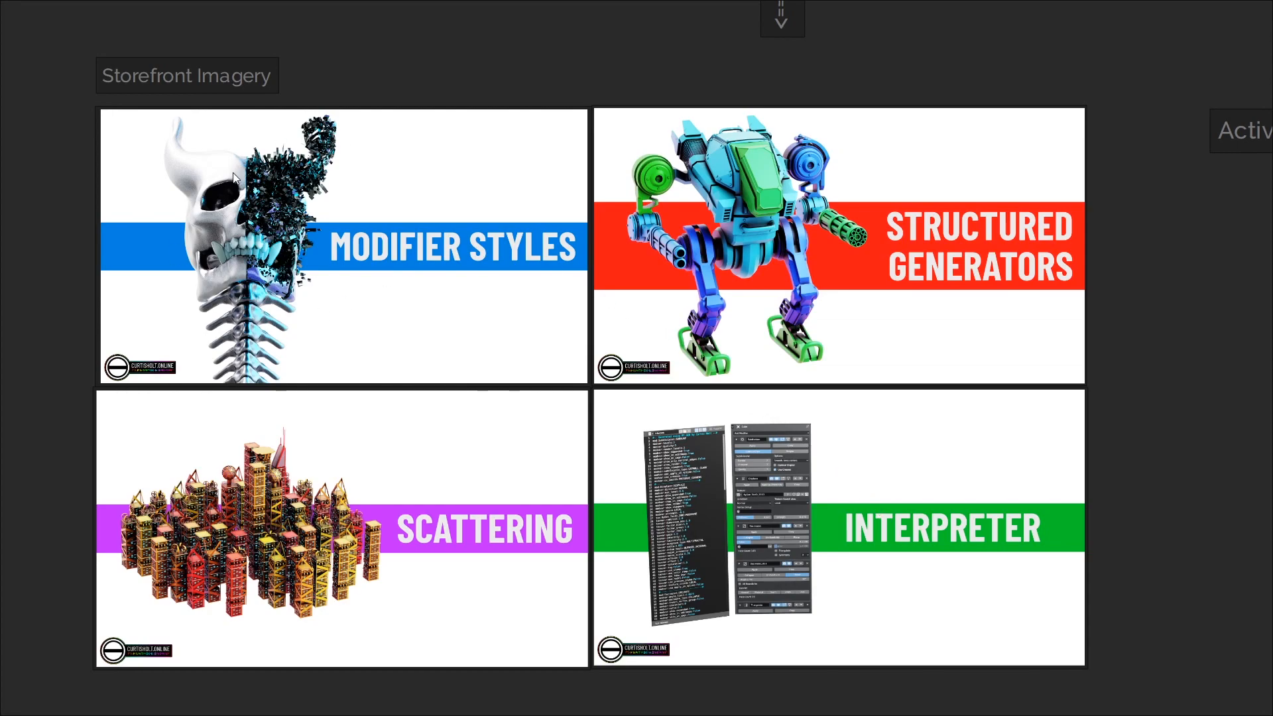
{"action": "mouse_move", "coordinate": [623, 473]}
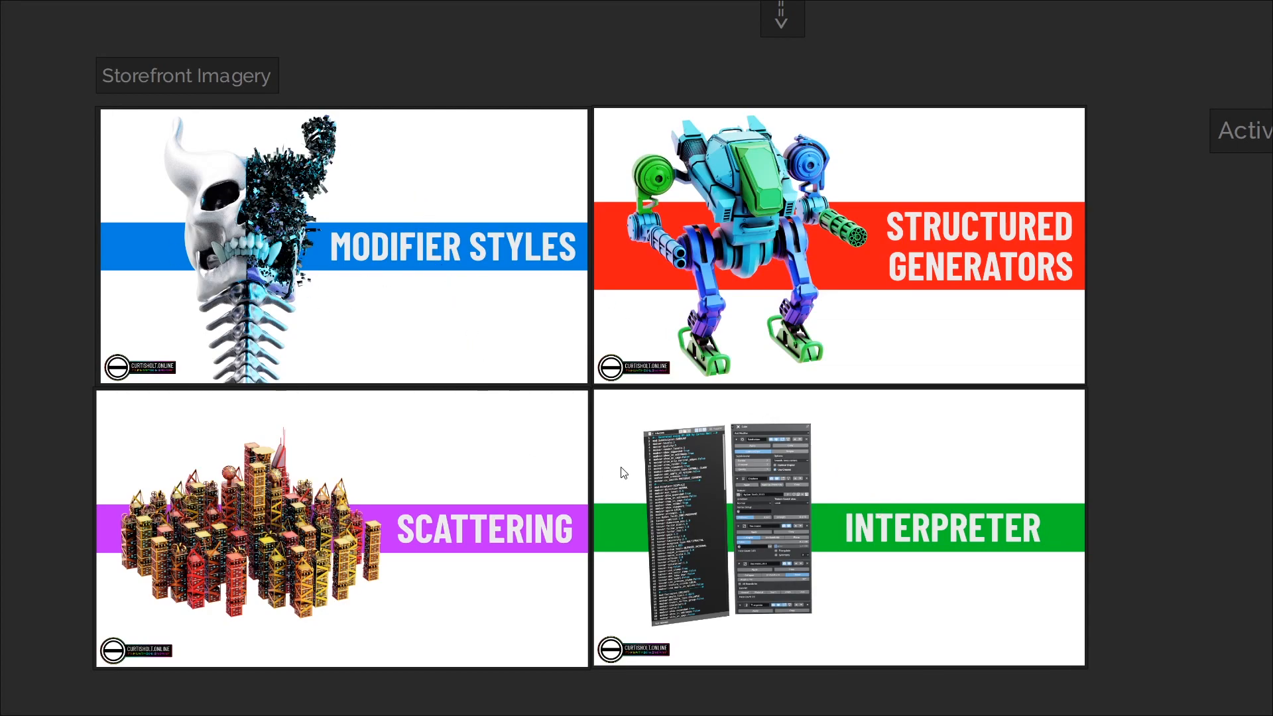
{"action": "mouse_move", "coordinate": [956, 217]}
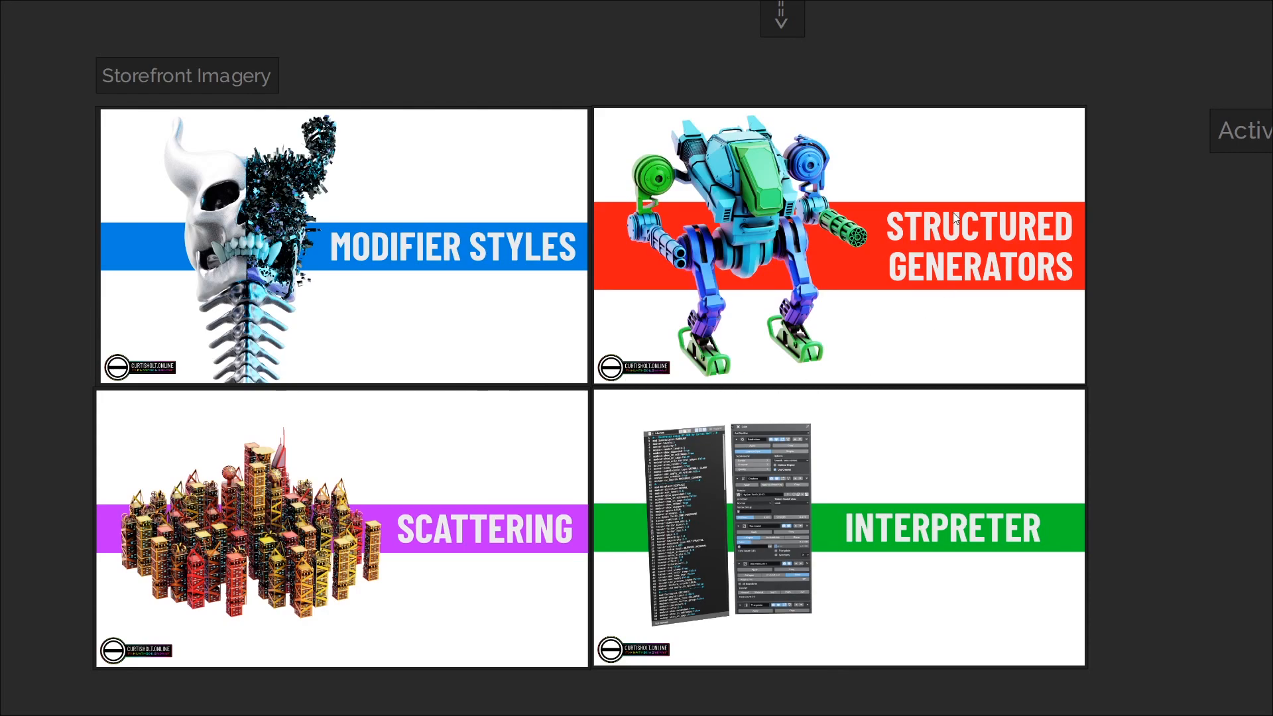
{"action": "mouse_move", "coordinate": [980, 325]}
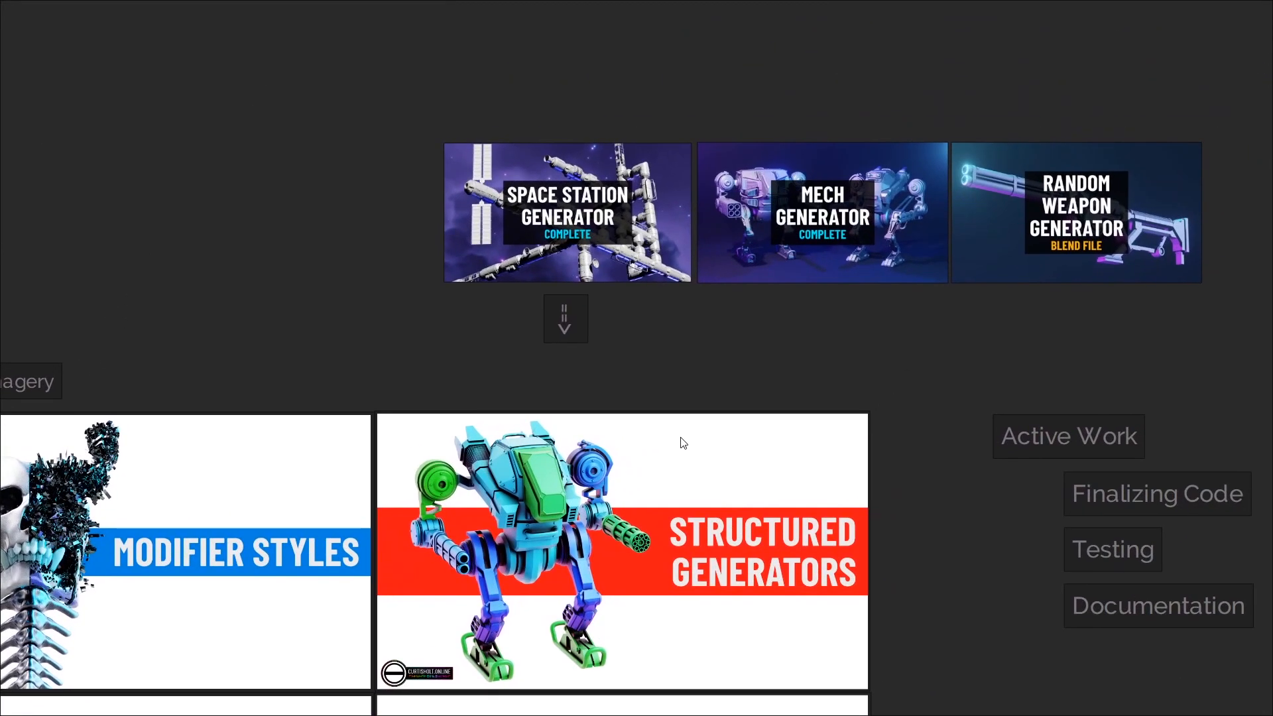
{"action": "mouse_move", "coordinate": [586, 310]}
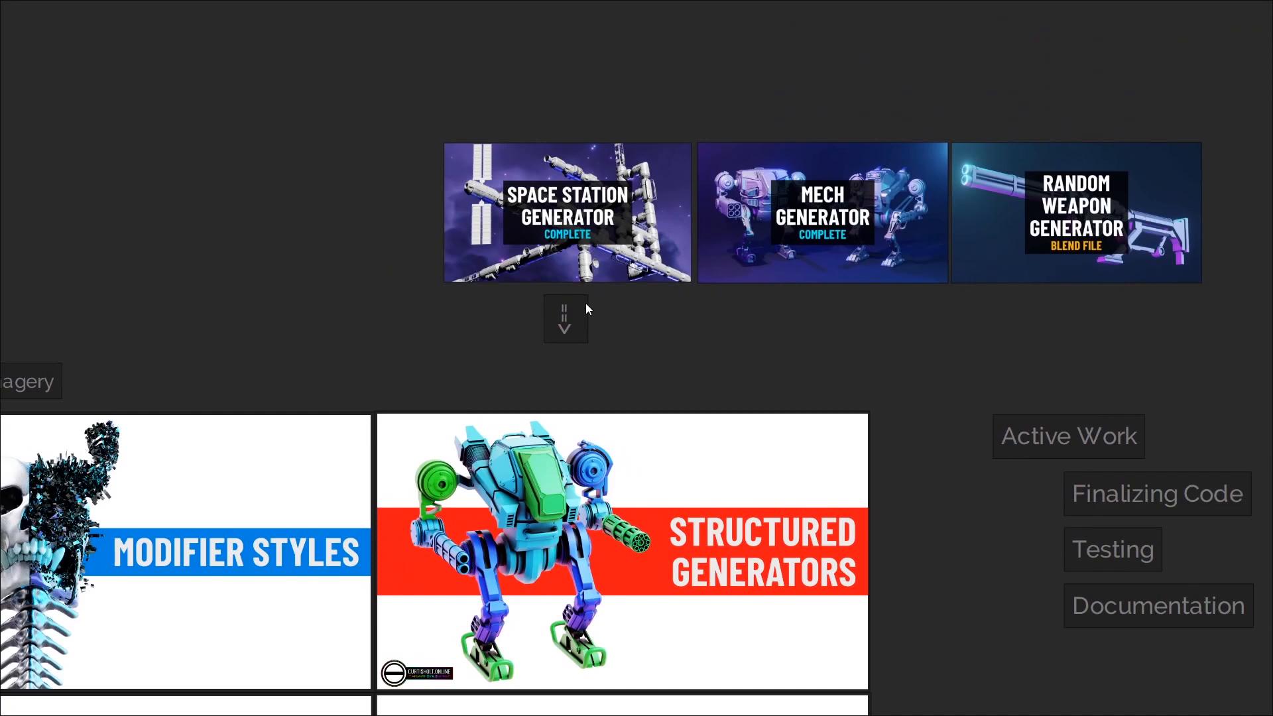
{"action": "scroll", "scroll_direction": "down", "scroll_amount": 3}
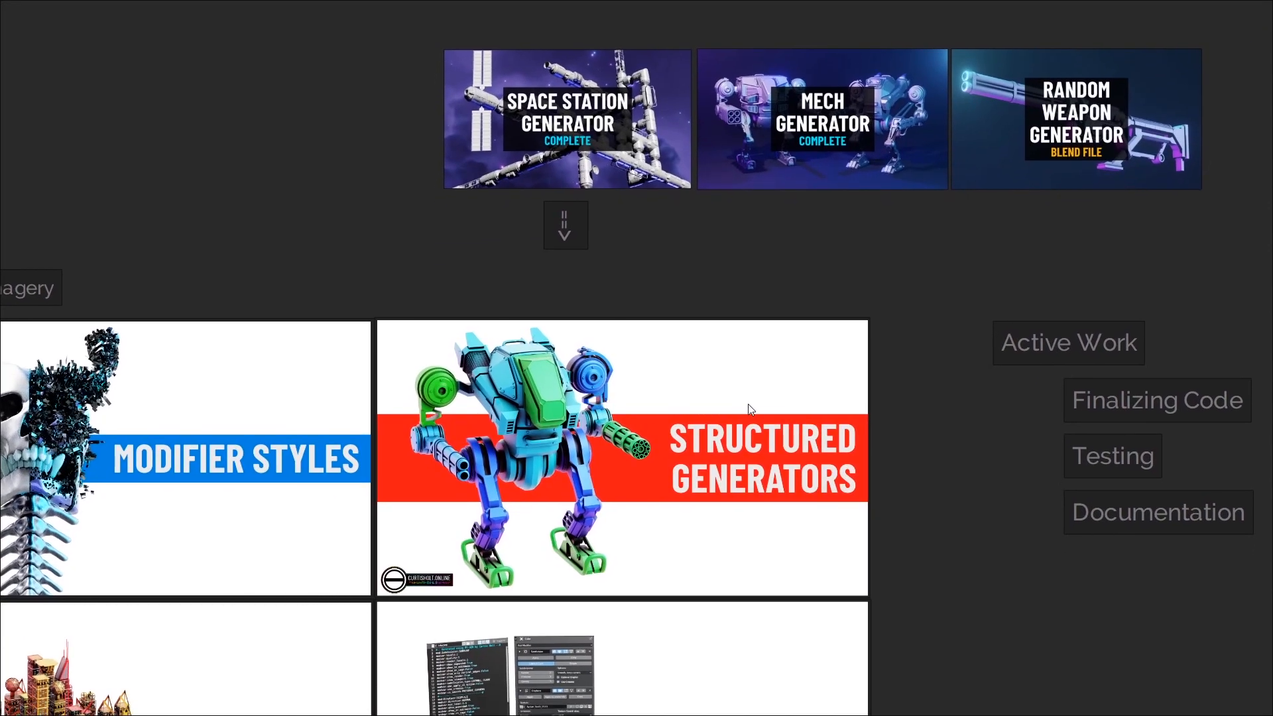
{"action": "mouse_move", "coordinate": [914, 409]}
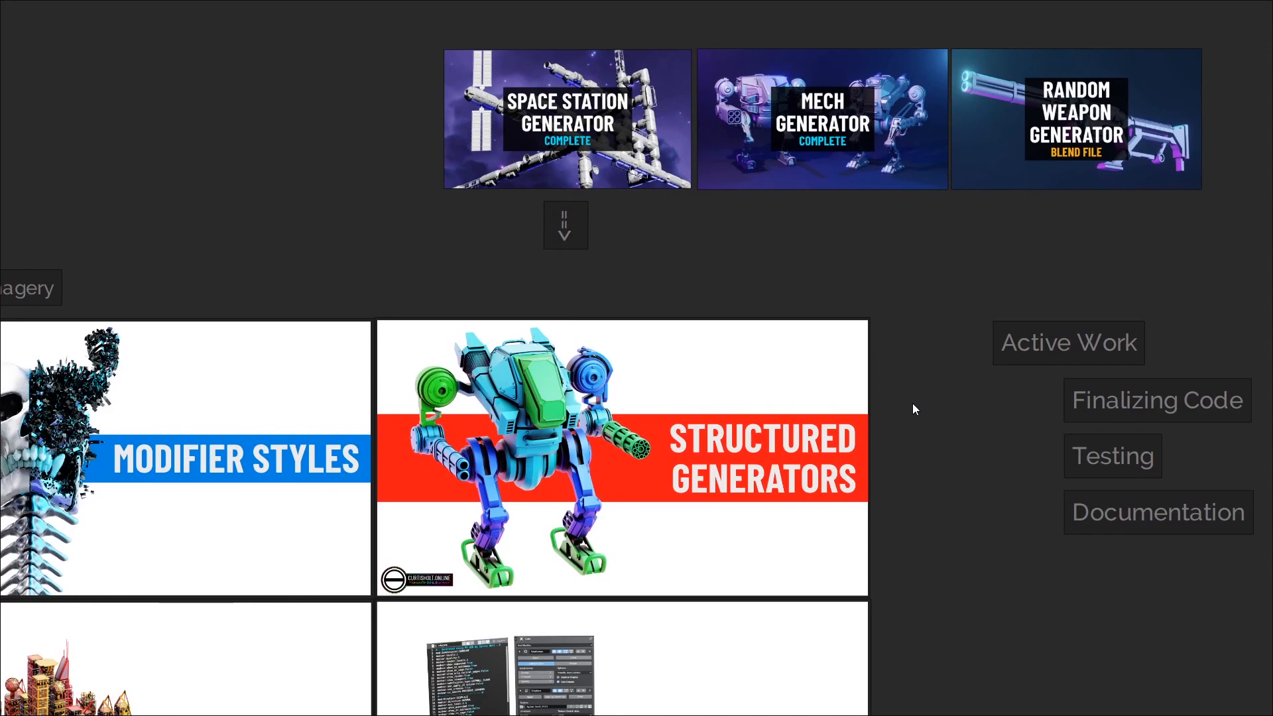
{"action": "mouse_move", "coordinate": [999, 173]}
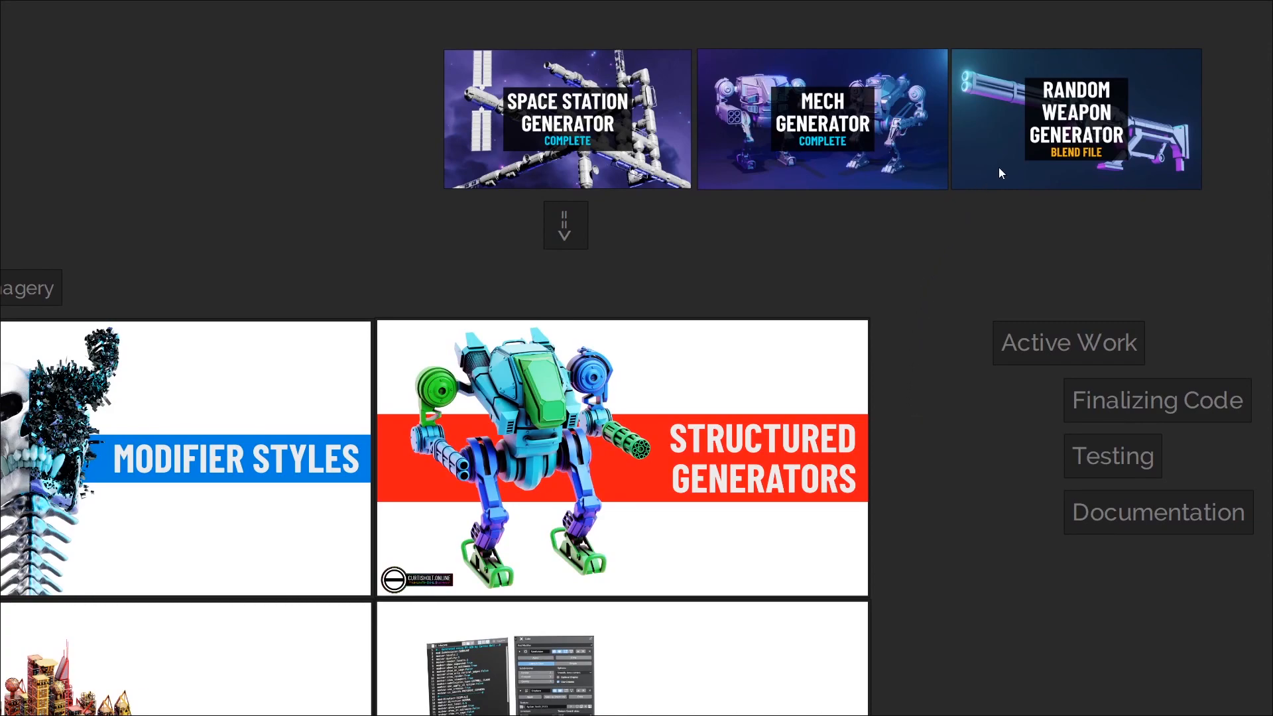
{"action": "mouse_move", "coordinate": [985, 203]}
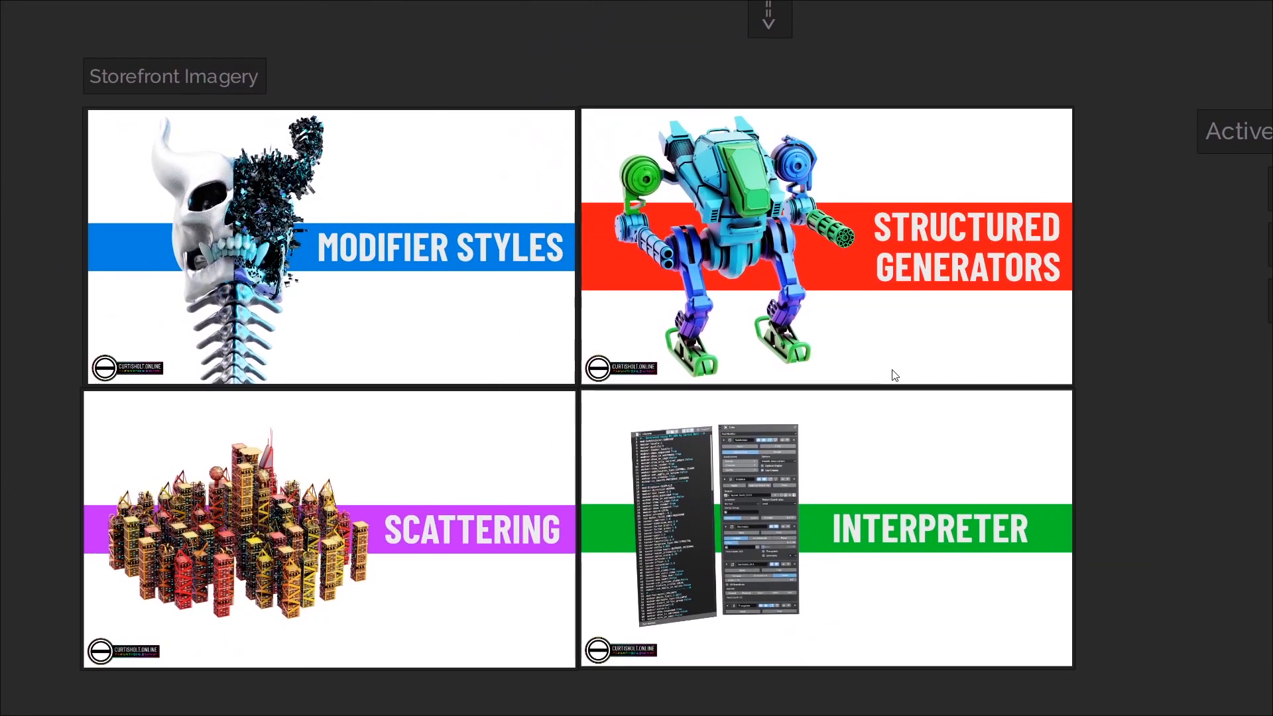
{"action": "mouse_move", "coordinate": [1091, 402]}
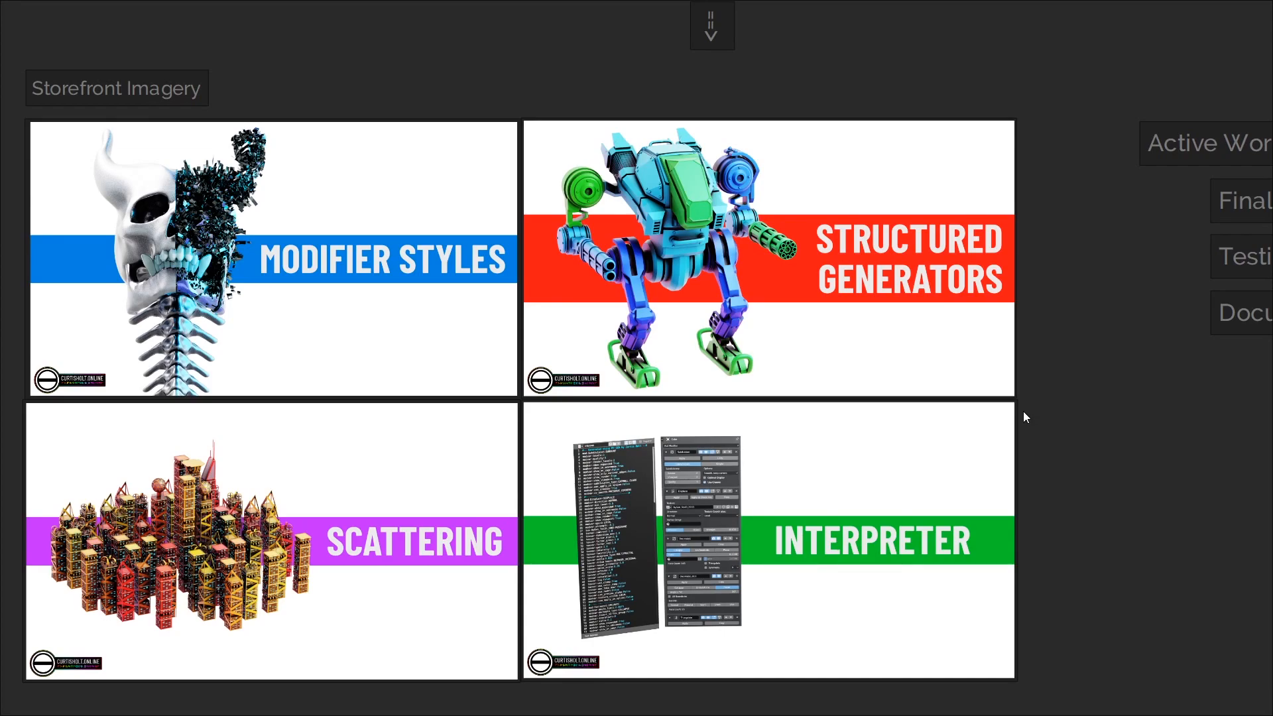
{"action": "mouse_move", "coordinate": [1017, 423]}
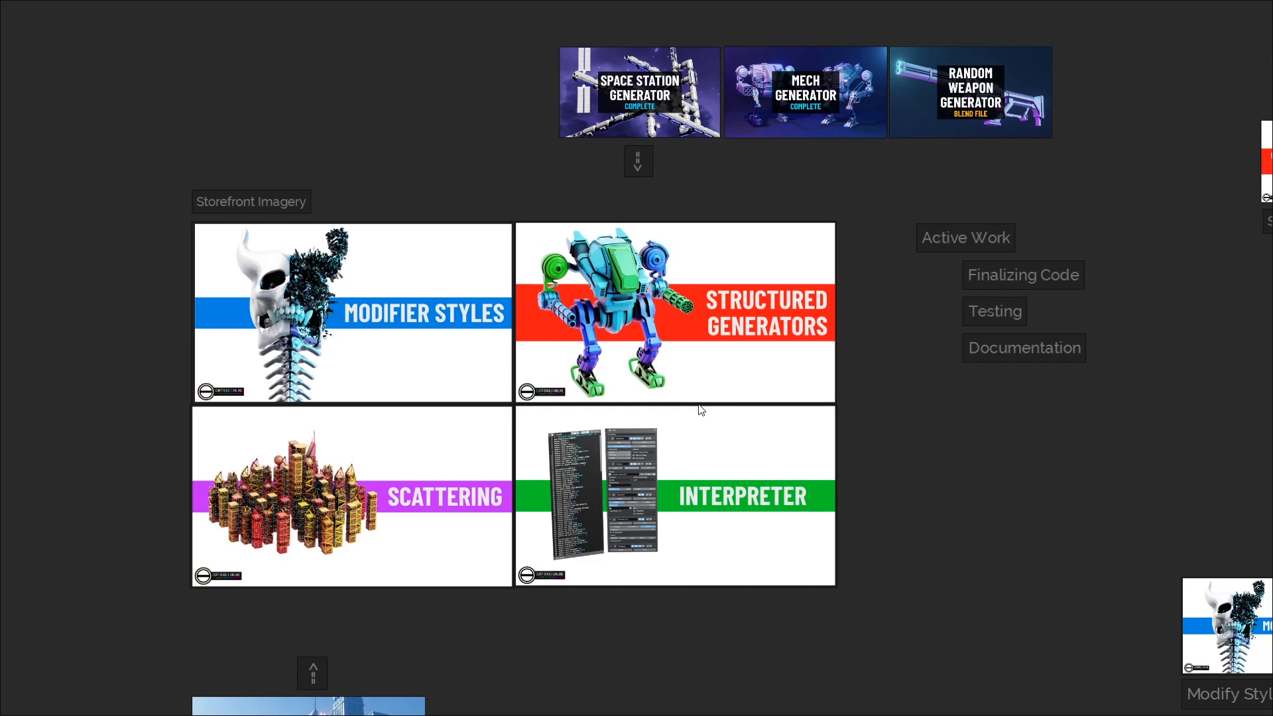
{"action": "mouse_move", "coordinate": [586, 406]}
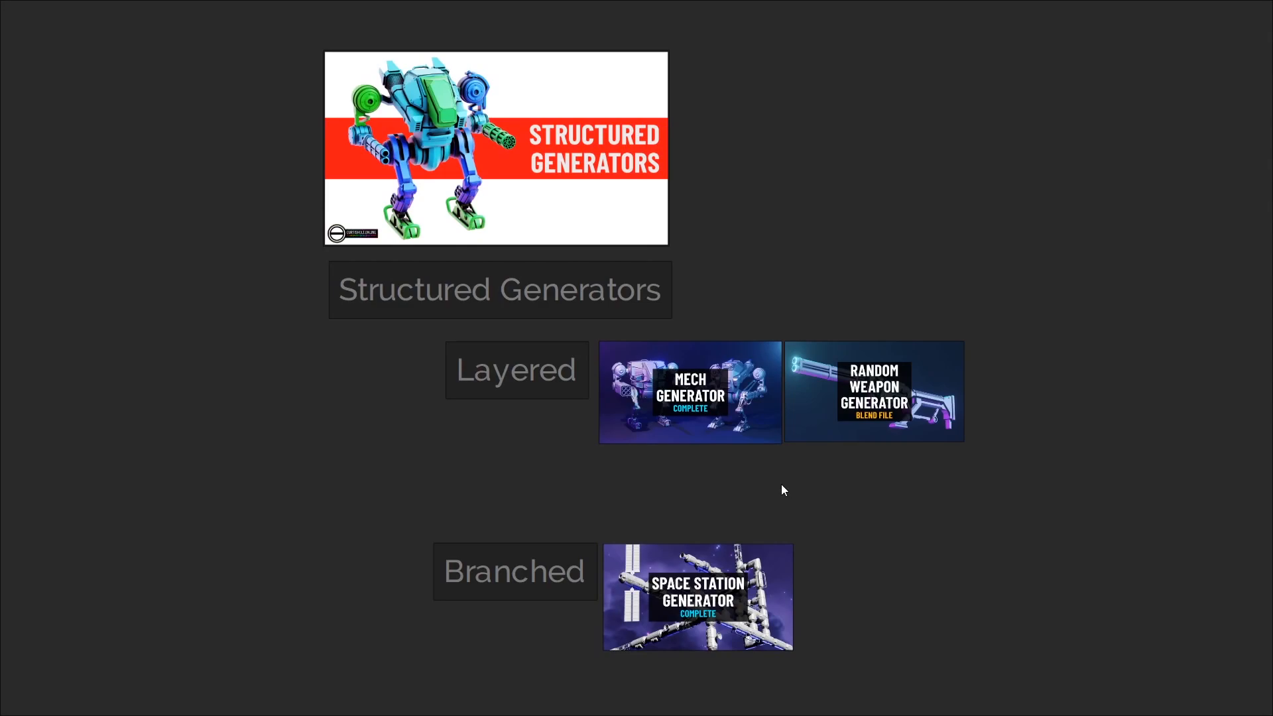
{"action": "mouse_move", "coordinate": [612, 453]}
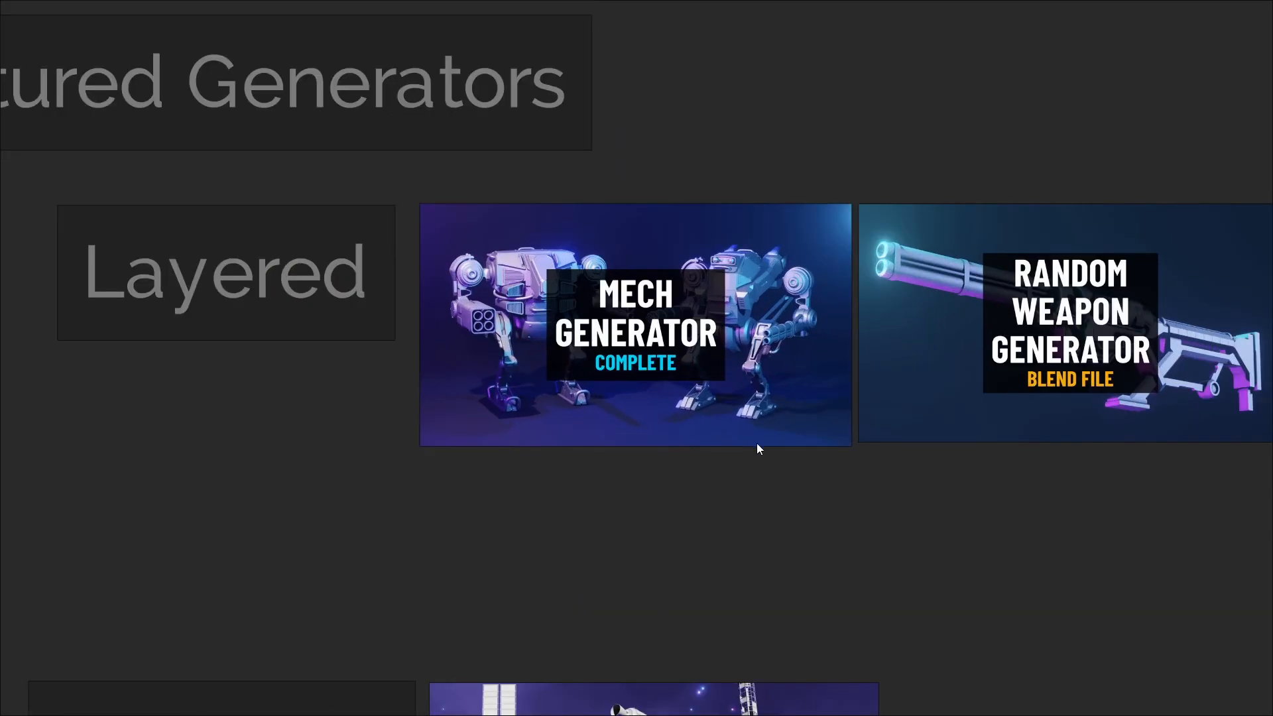
{"action": "scroll", "scroll_direction": "down", "scroll_amount": 3}
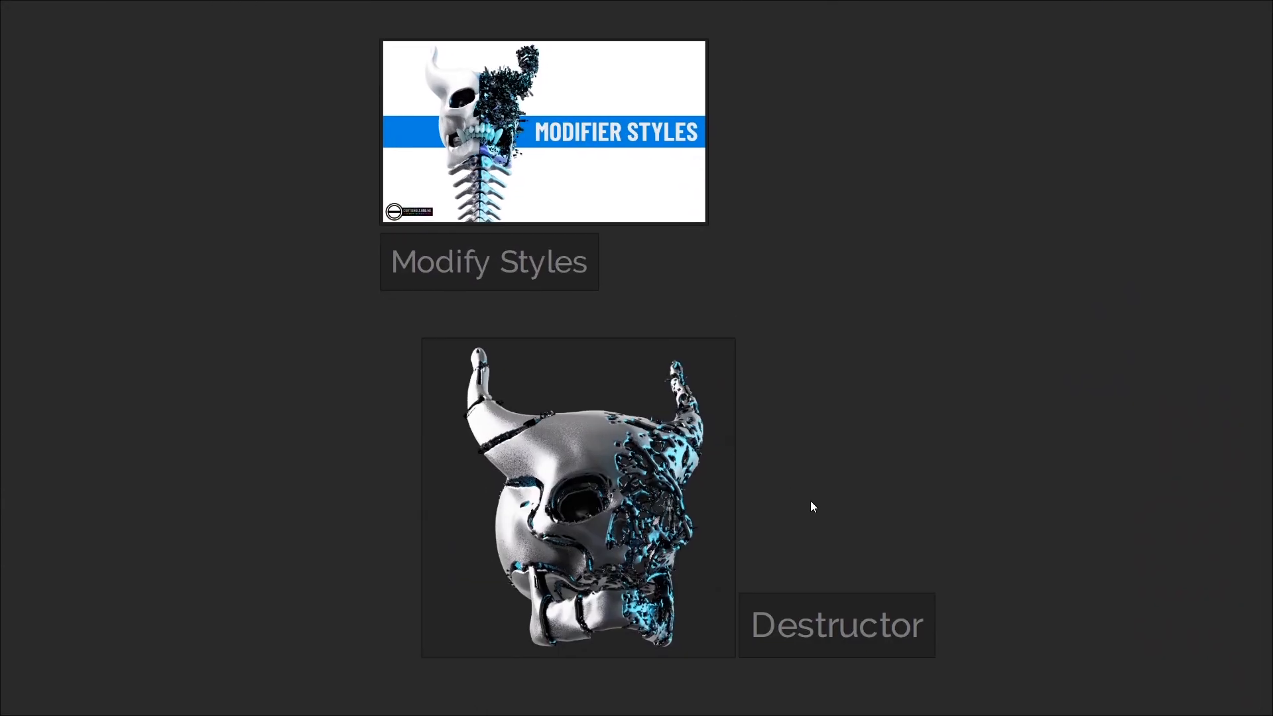
{"action": "scroll", "scroll_direction": "down", "scroll_amount": 3}
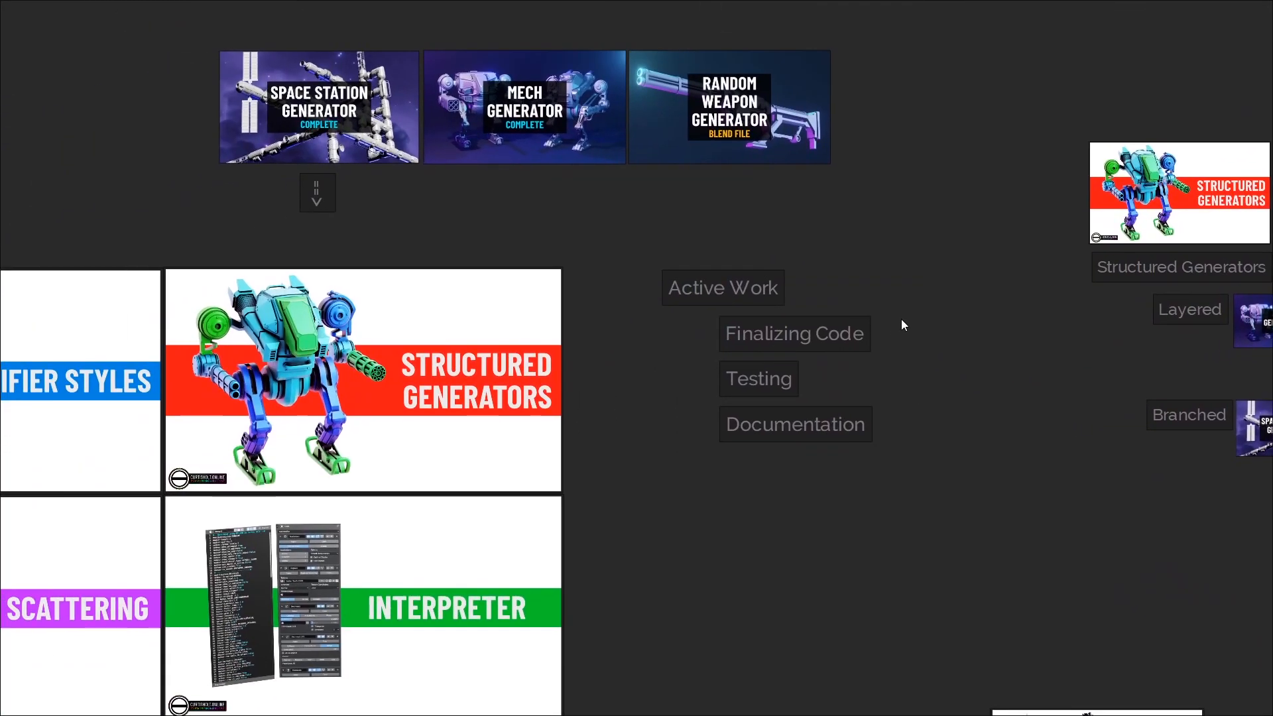
{"action": "mouse_move", "coordinate": [992, 430]}
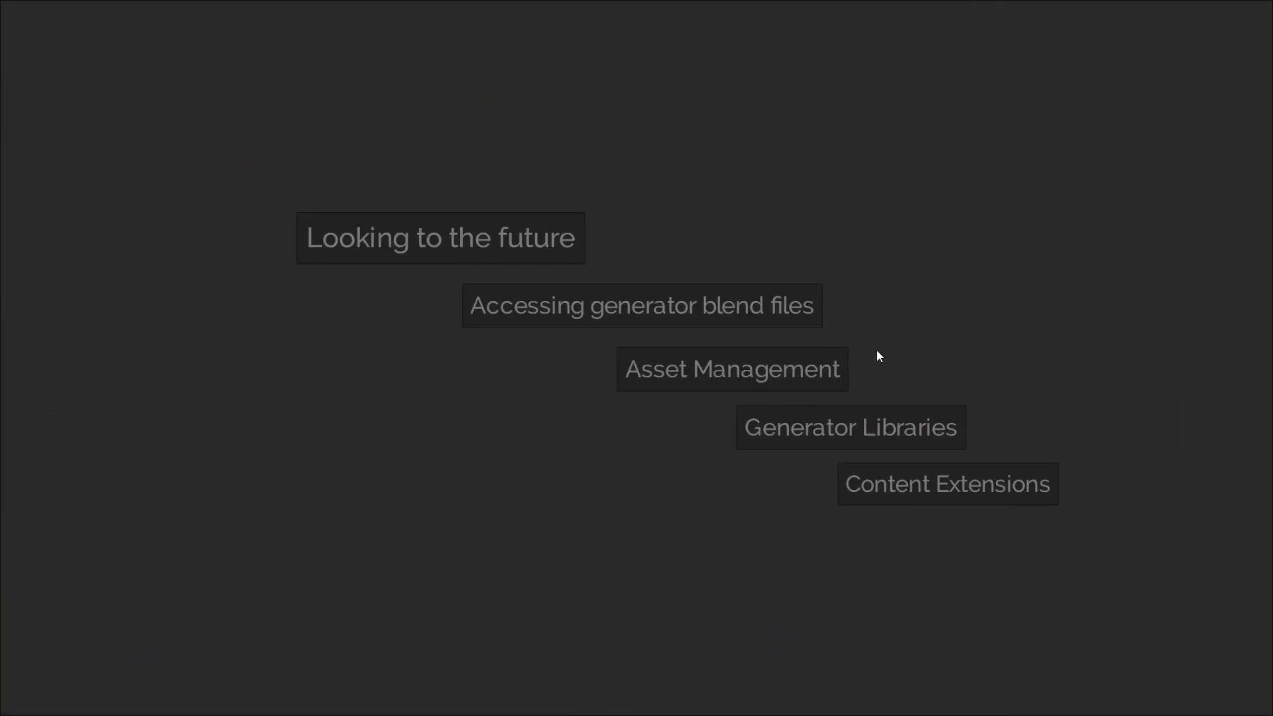
{"action": "mouse_move", "coordinate": [866, 342]}
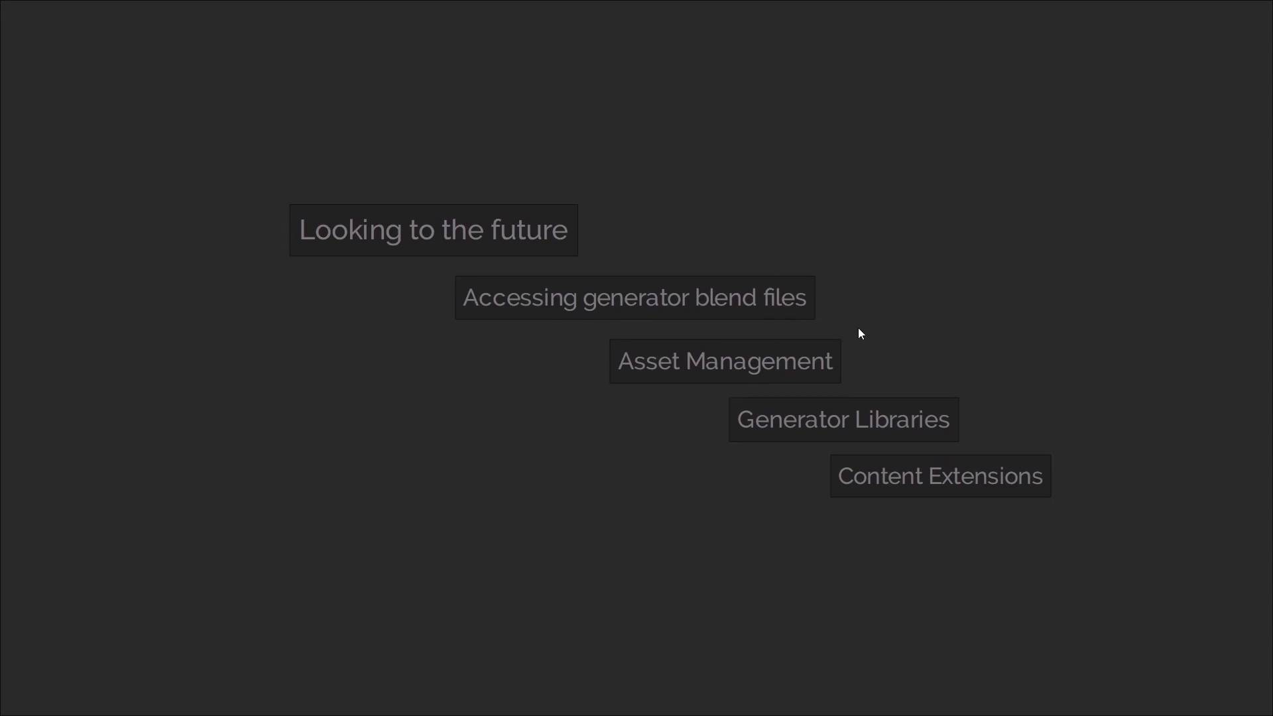
{"action": "mouse_move", "coordinate": [827, 370]}
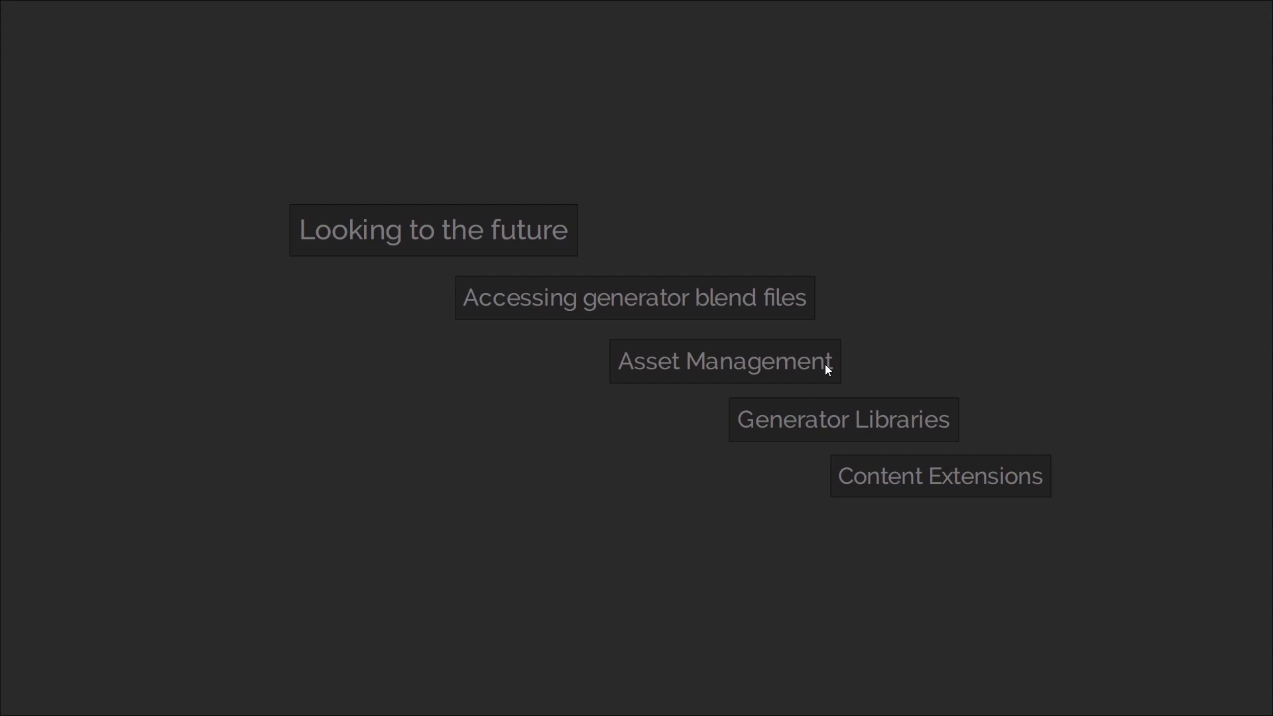
{"action": "mouse_move", "coordinate": [912, 444]}
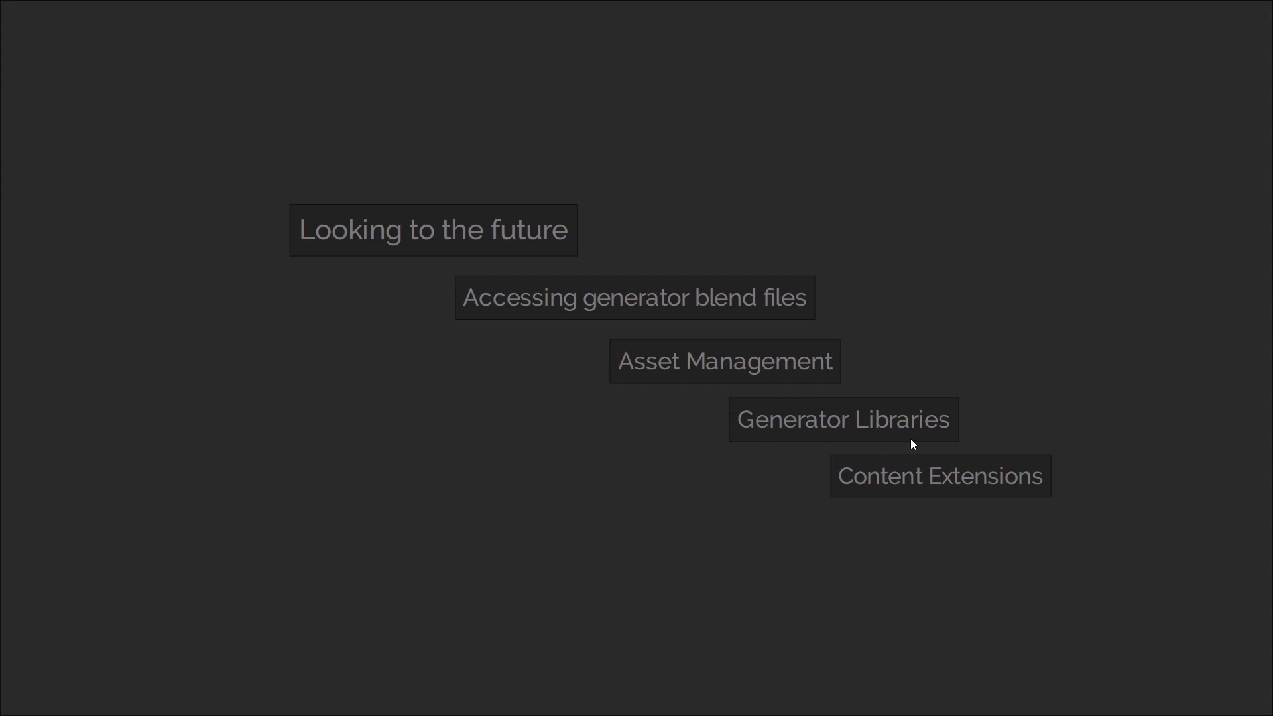
{"action": "mouse_move", "coordinate": [1017, 429]}
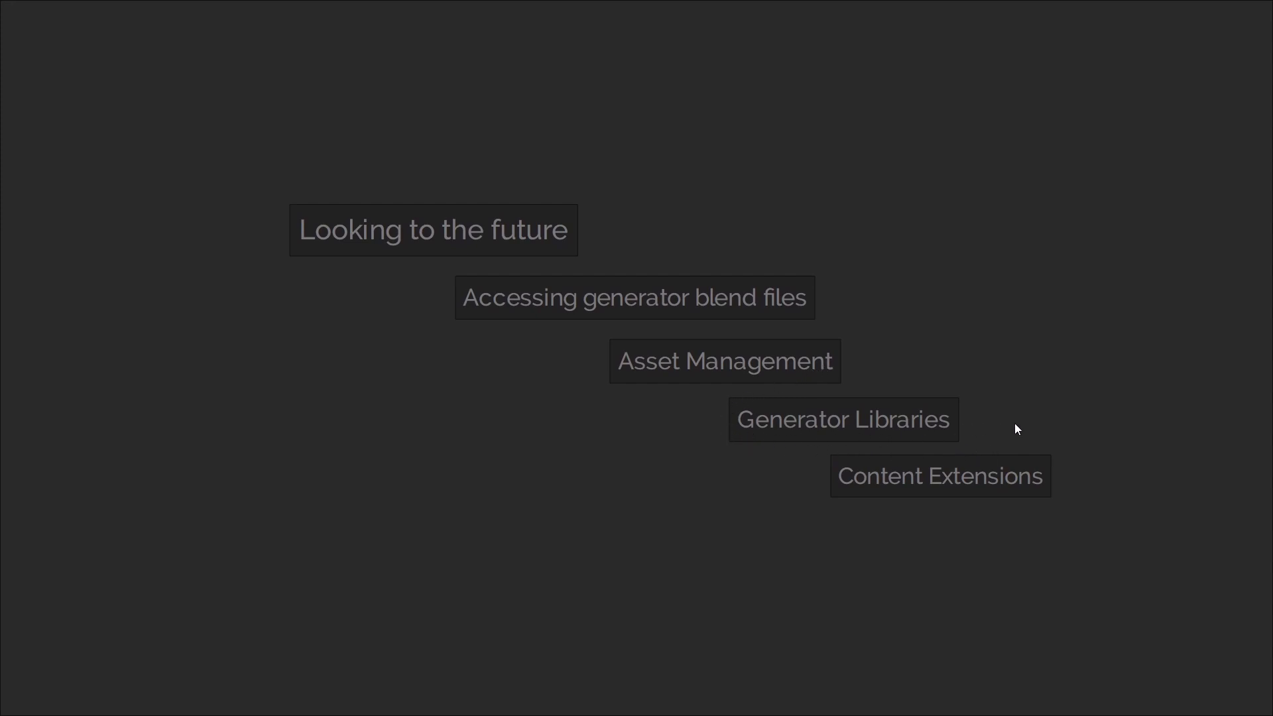
{"action": "mouse_move", "coordinate": [1009, 510]}
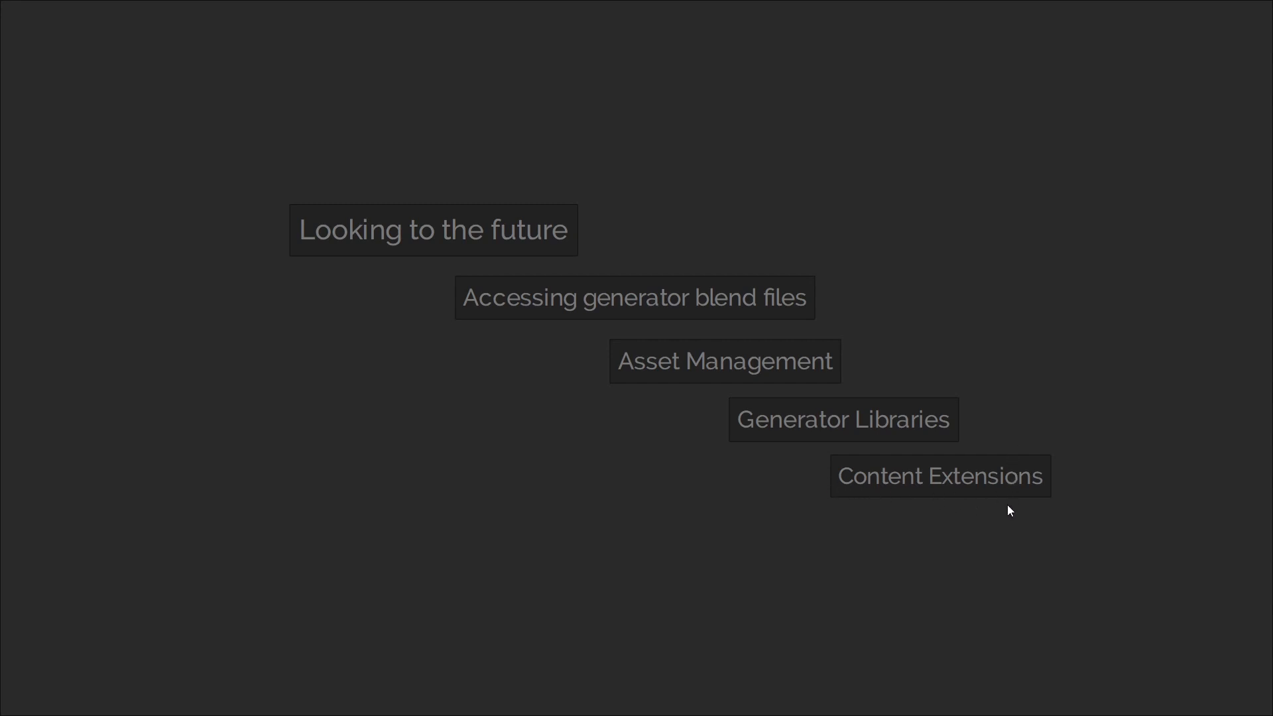
{"action": "mouse_move", "coordinate": [1022, 513]}
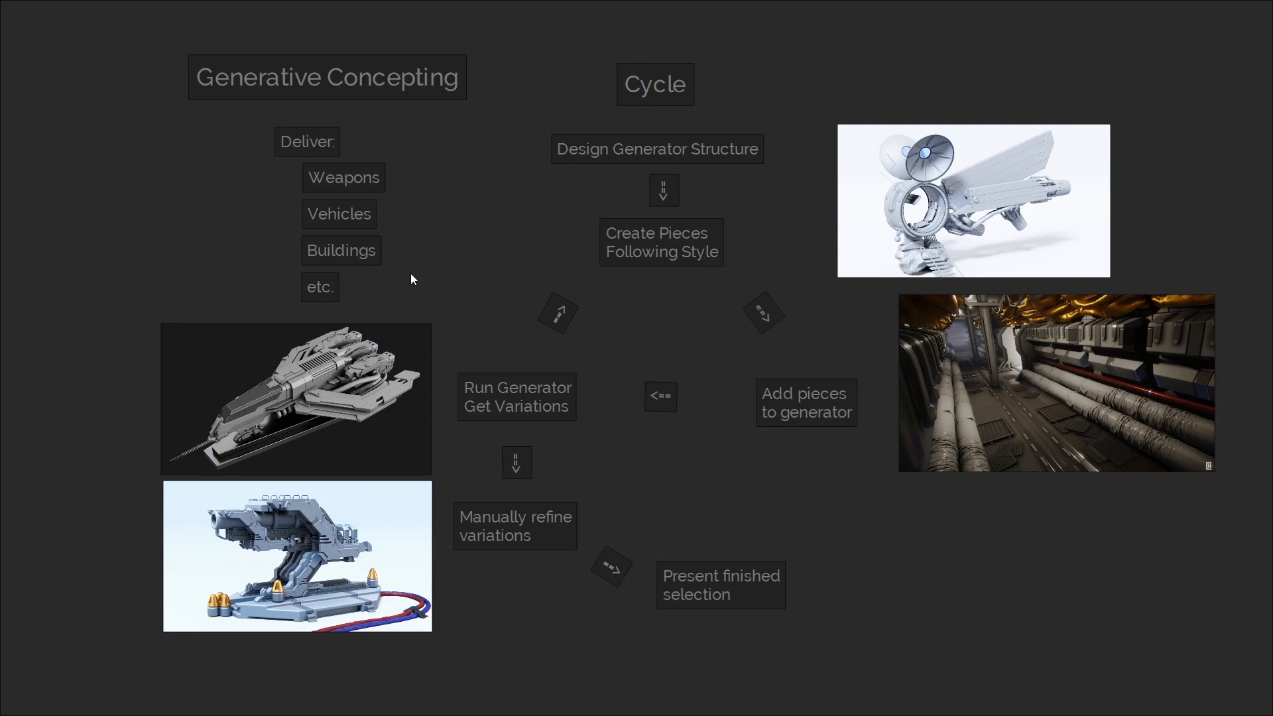
{"action": "mouse_move", "coordinate": [297, 442]}
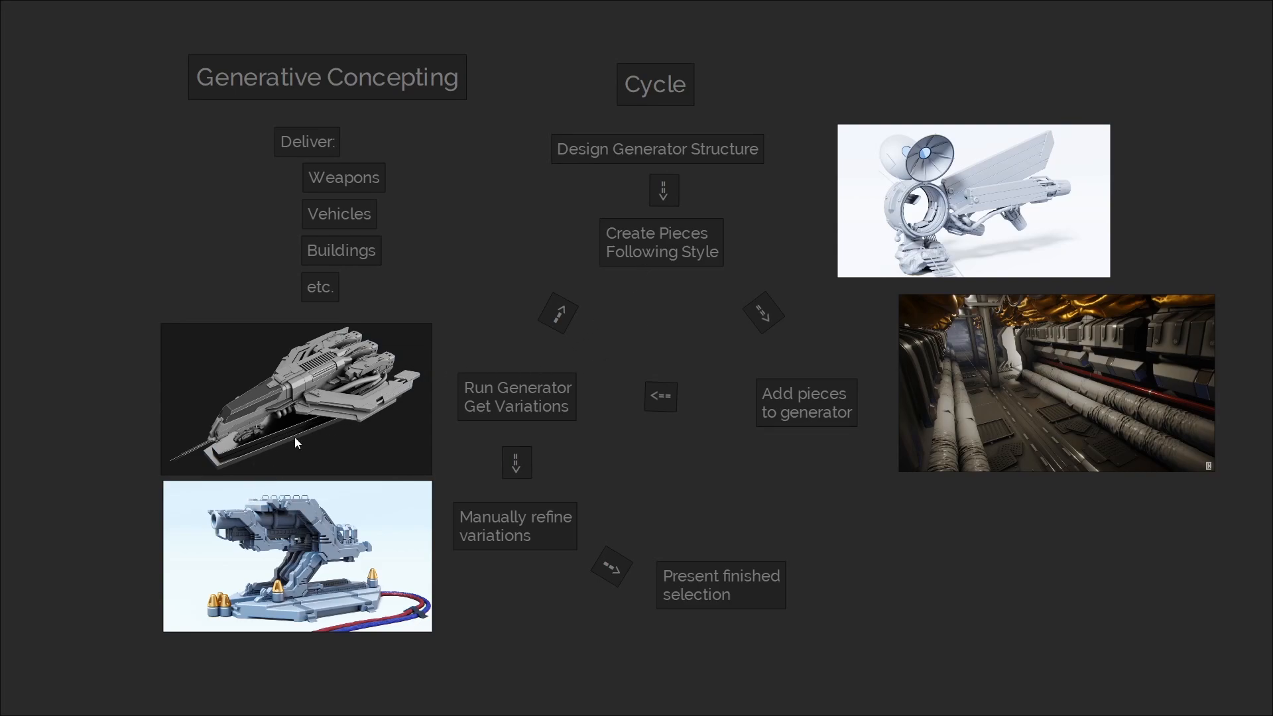